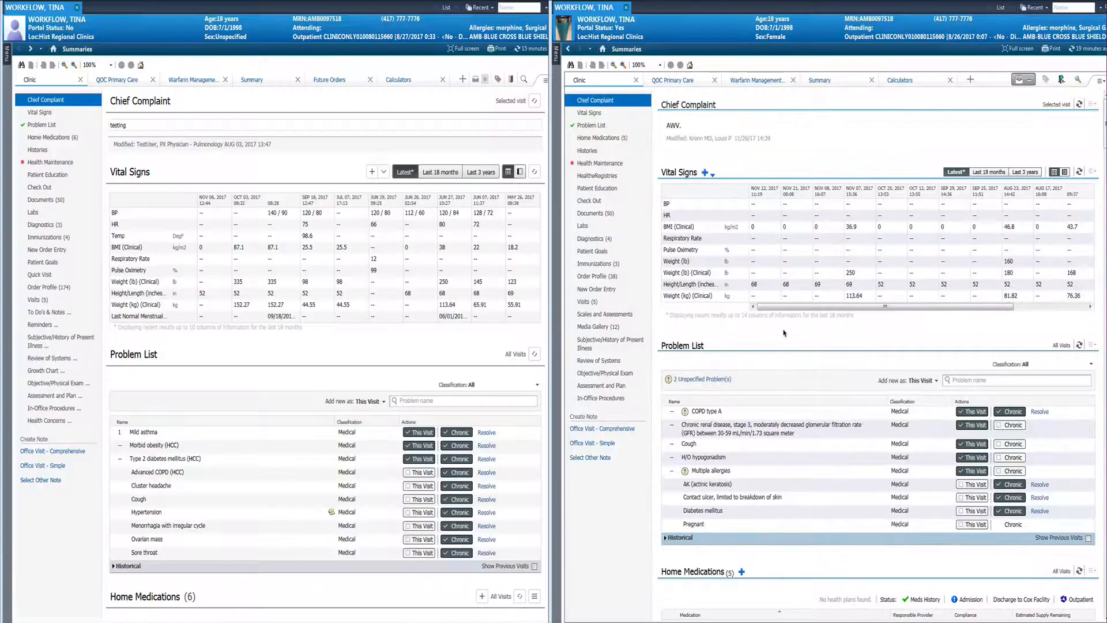
pyautogui.moveTo(790, 338)
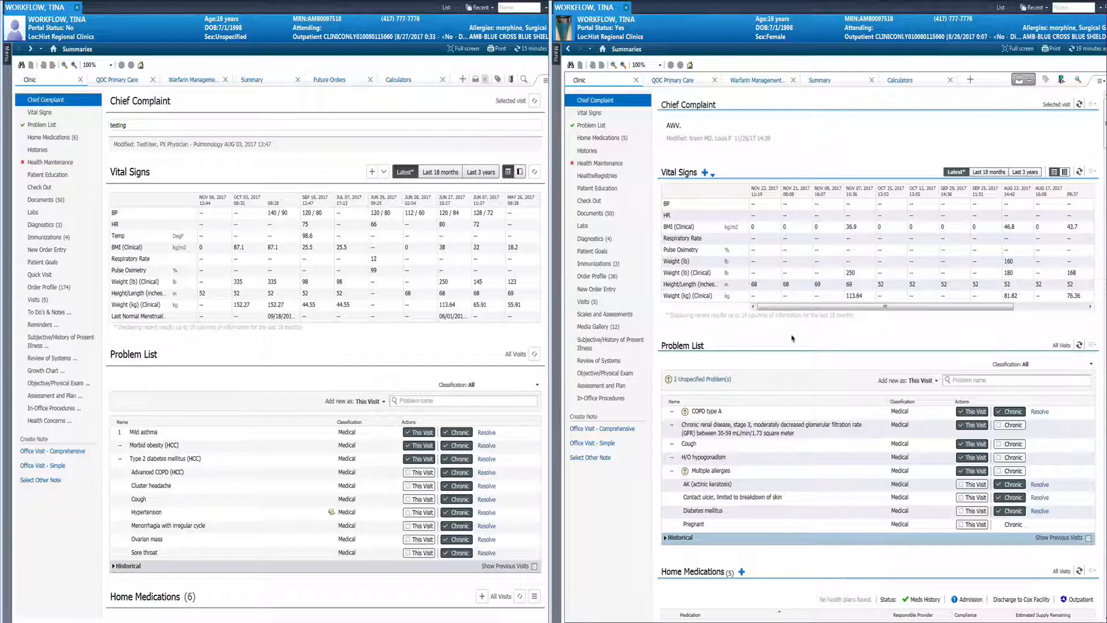
pyautogui.moveTo(481, 130)
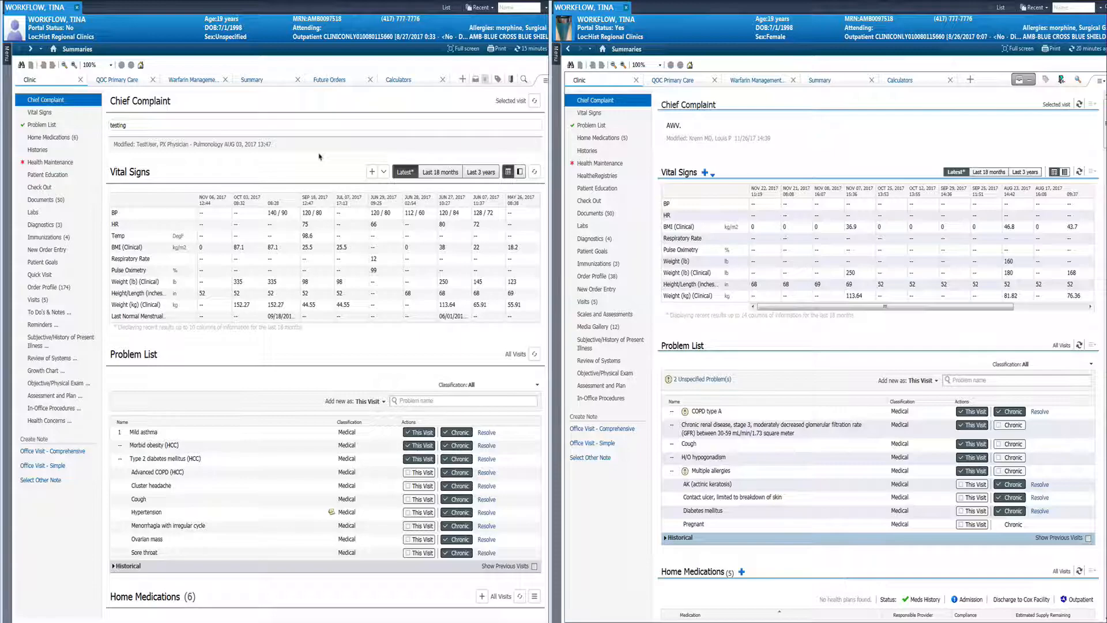
pyautogui.moveTo(433, 154)
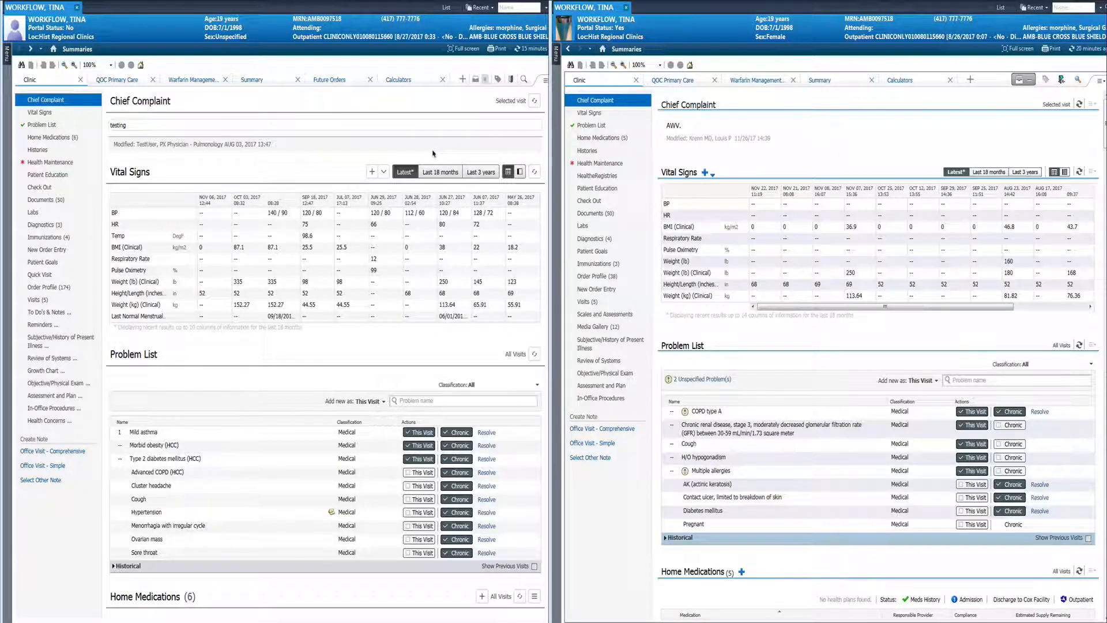
# - Review the available Vital Signs forms, then move the left summary to its Problem List
pyautogui.click(405, 171)
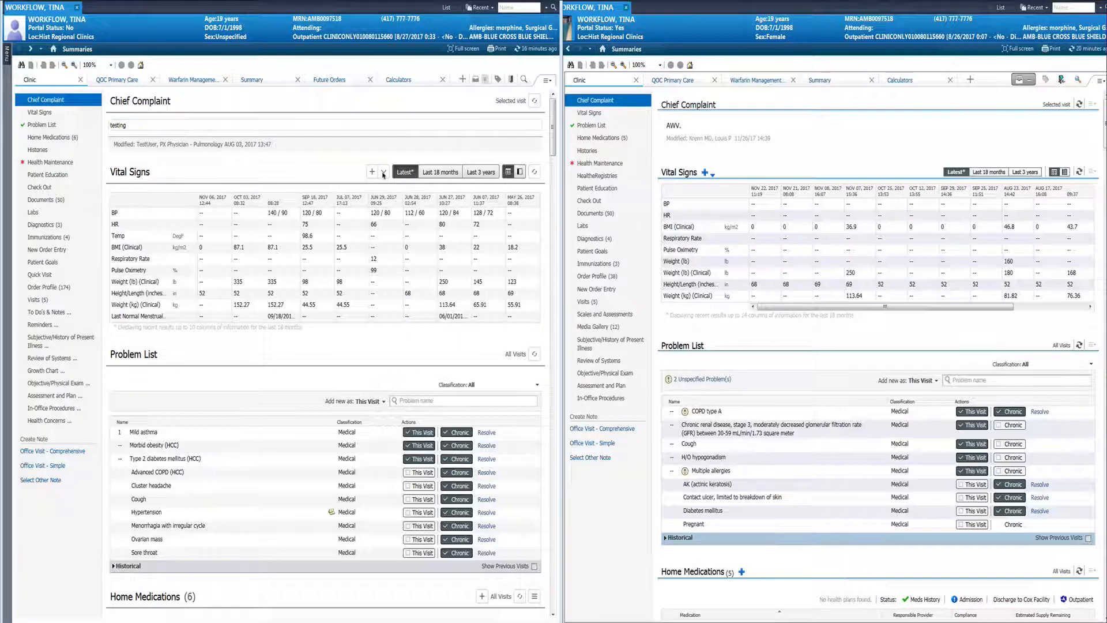
pyautogui.click(383, 172)
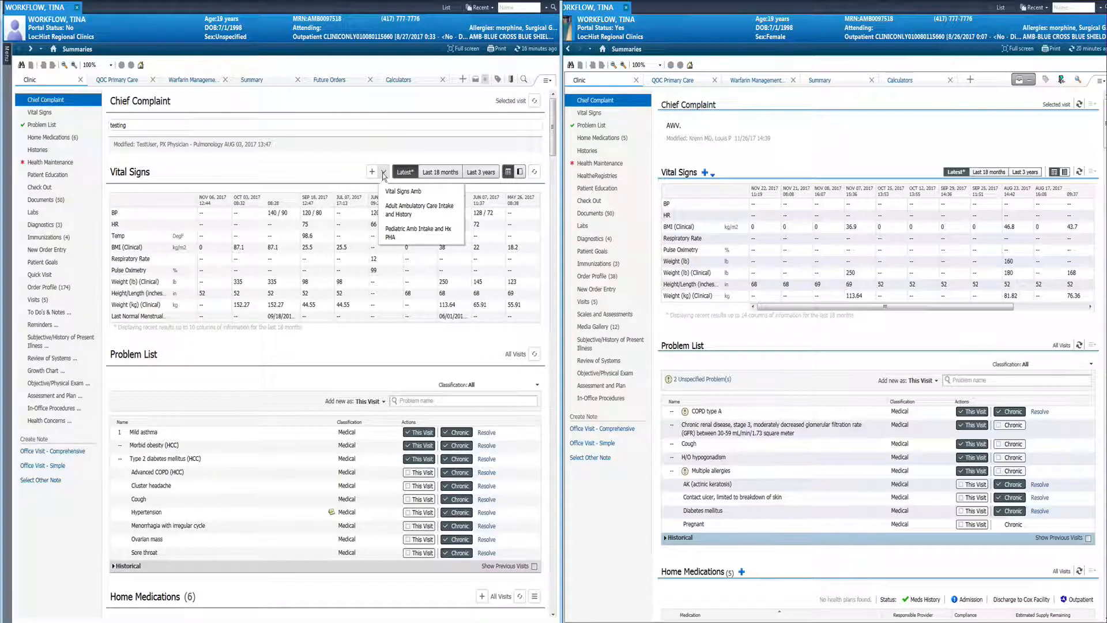
pyautogui.click(372, 172)
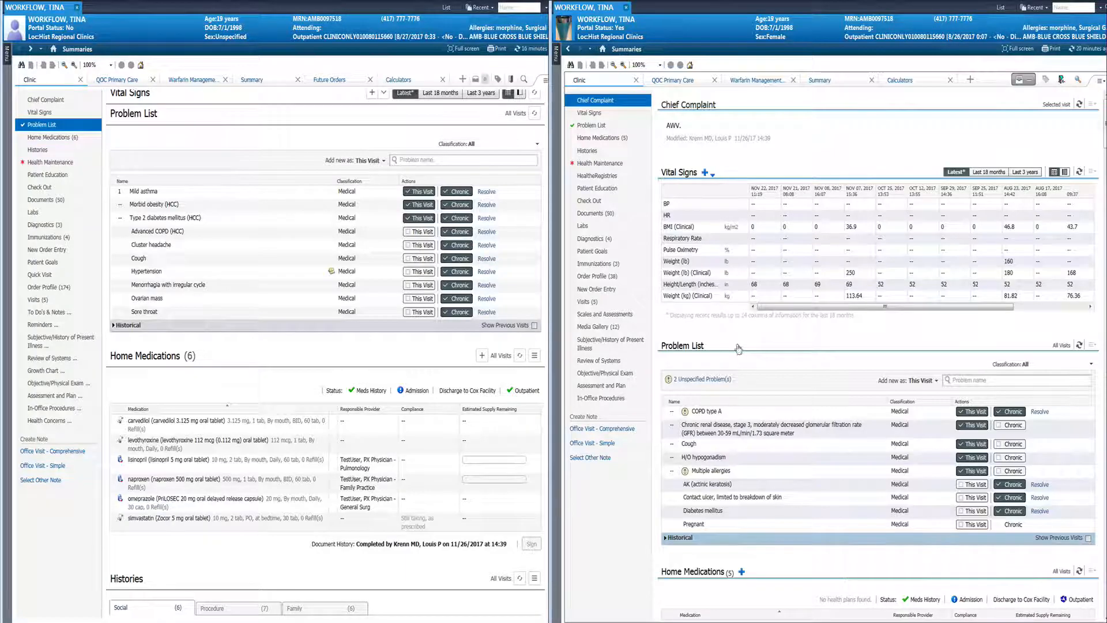
# - Scroll the right summary to Problem List and Home Medications, showing the apixaban proposal
pyautogui.scroll(-3)
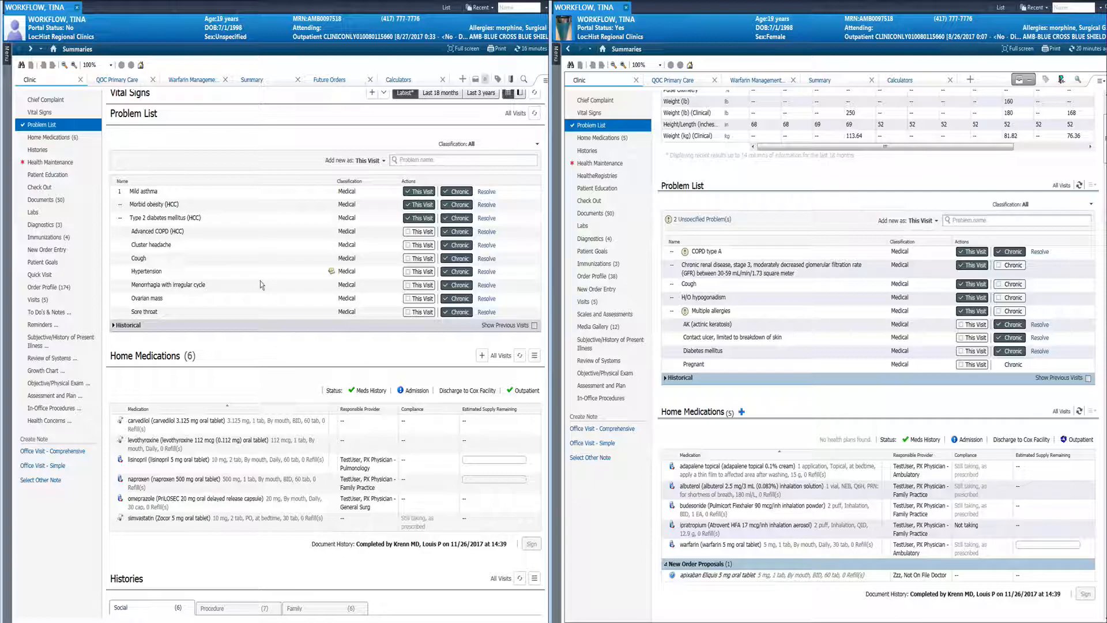
pyautogui.moveTo(284, 288)
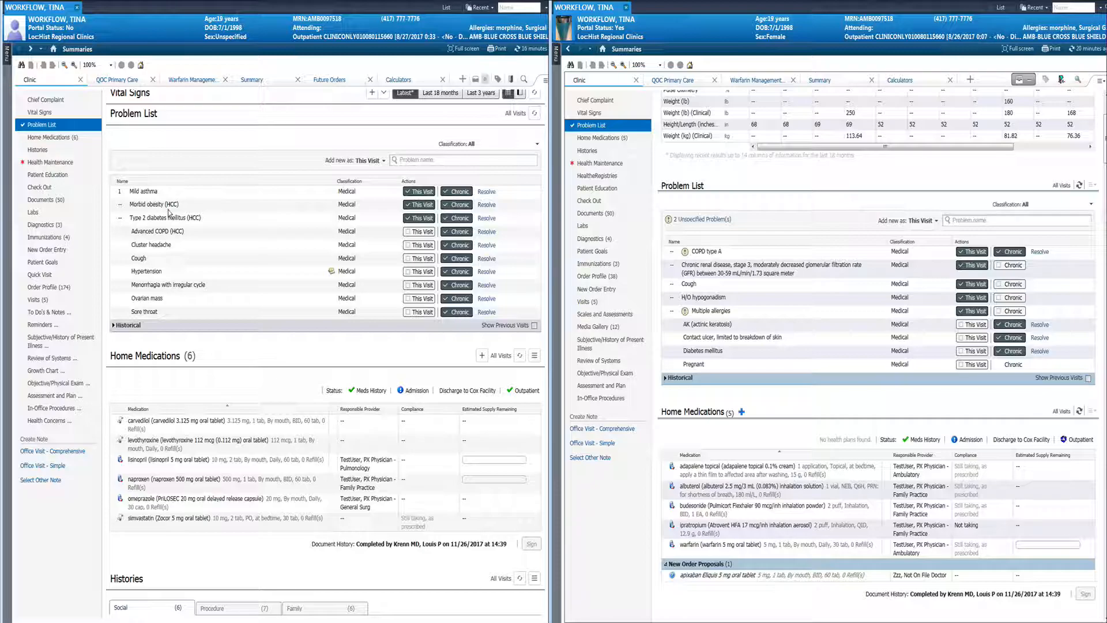
pyautogui.moveTo(209, 215)
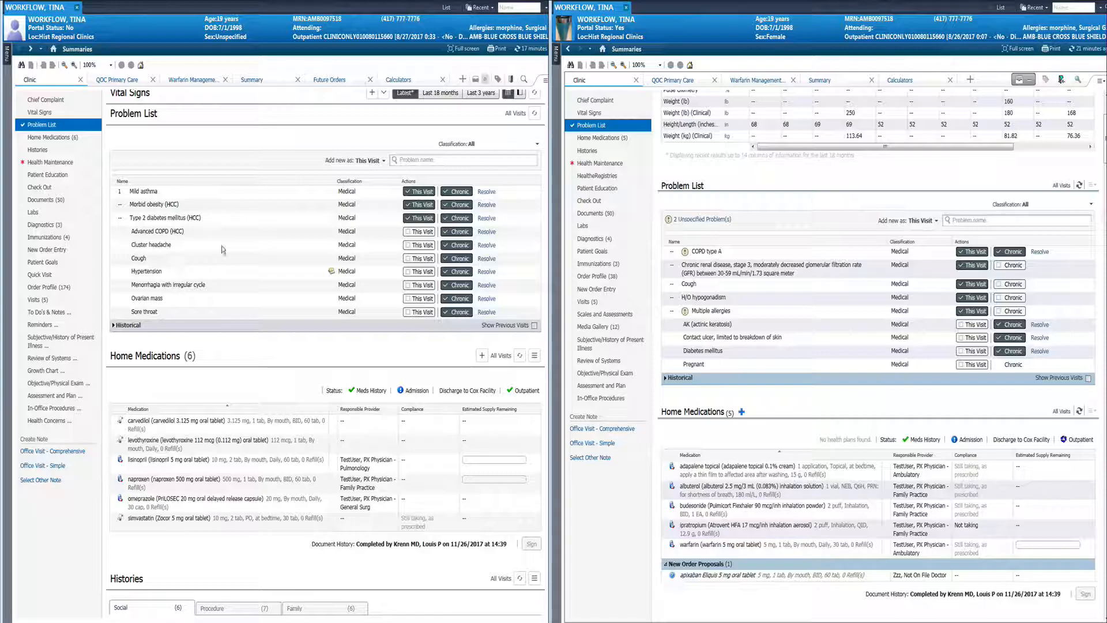
pyautogui.moveTo(272, 354)
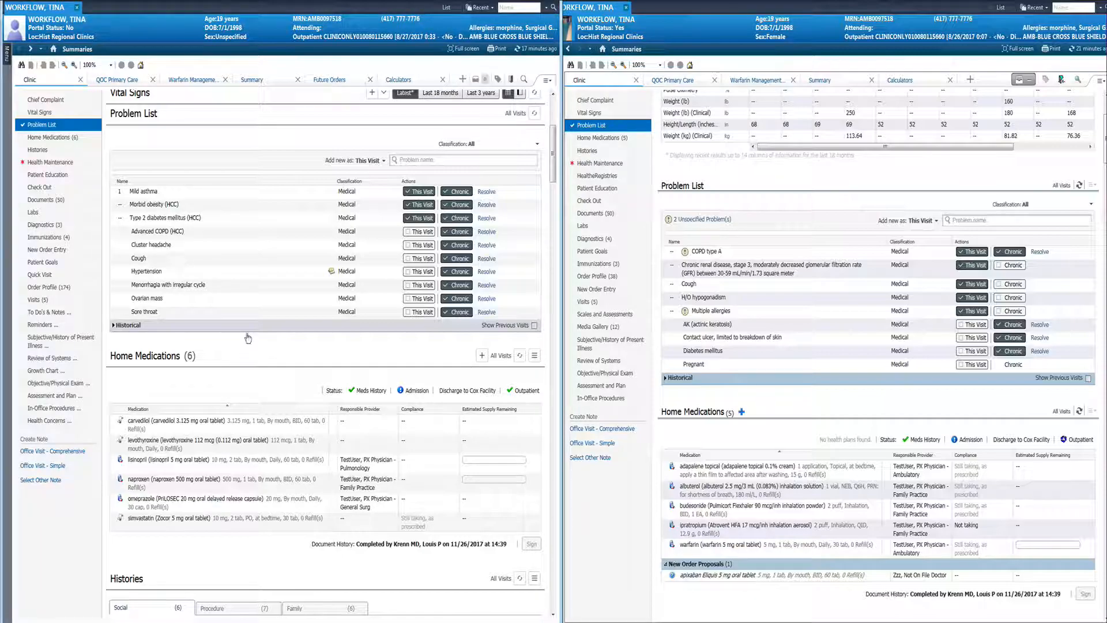
# - Scroll both summaries to show Home Medications, Social History and pending Health Maintenance
pyautogui.scroll(-3)
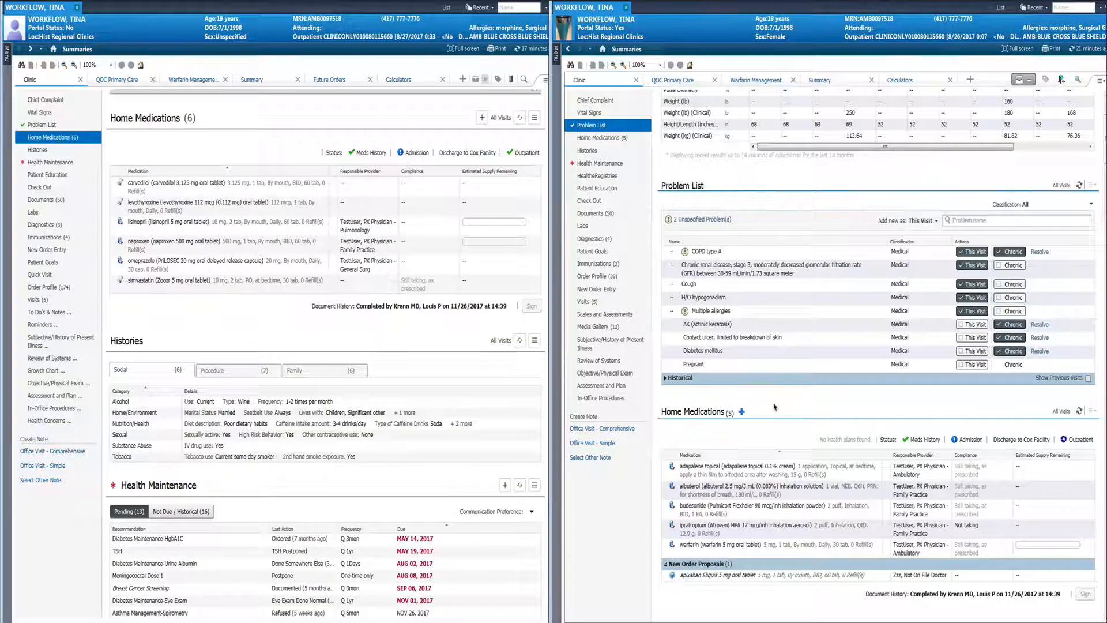
pyautogui.scroll(-3)
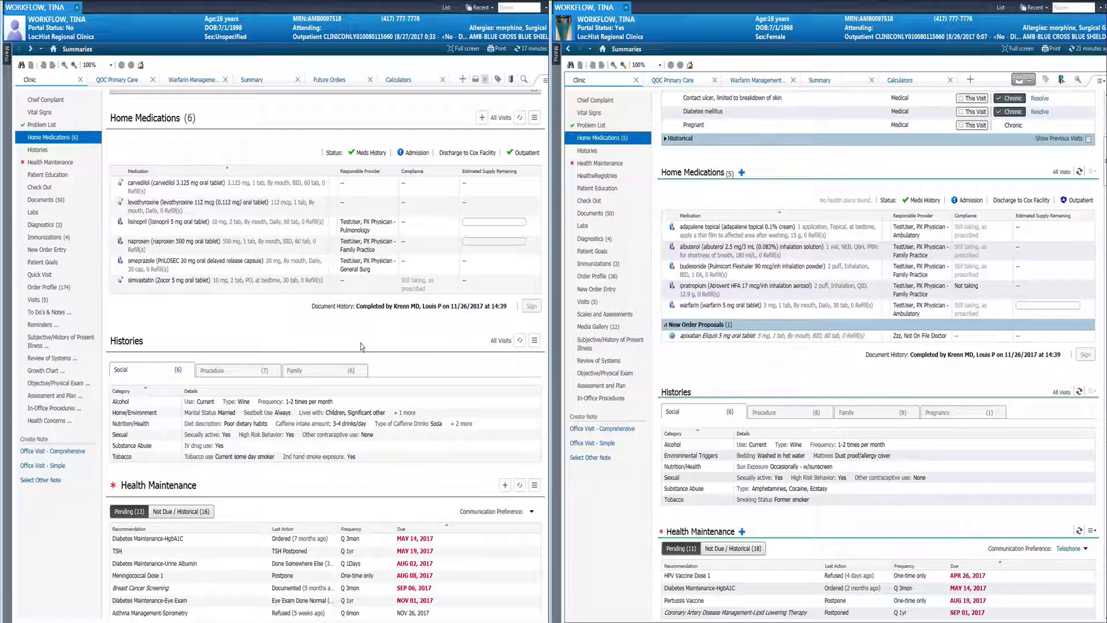
pyautogui.moveTo(435, 346)
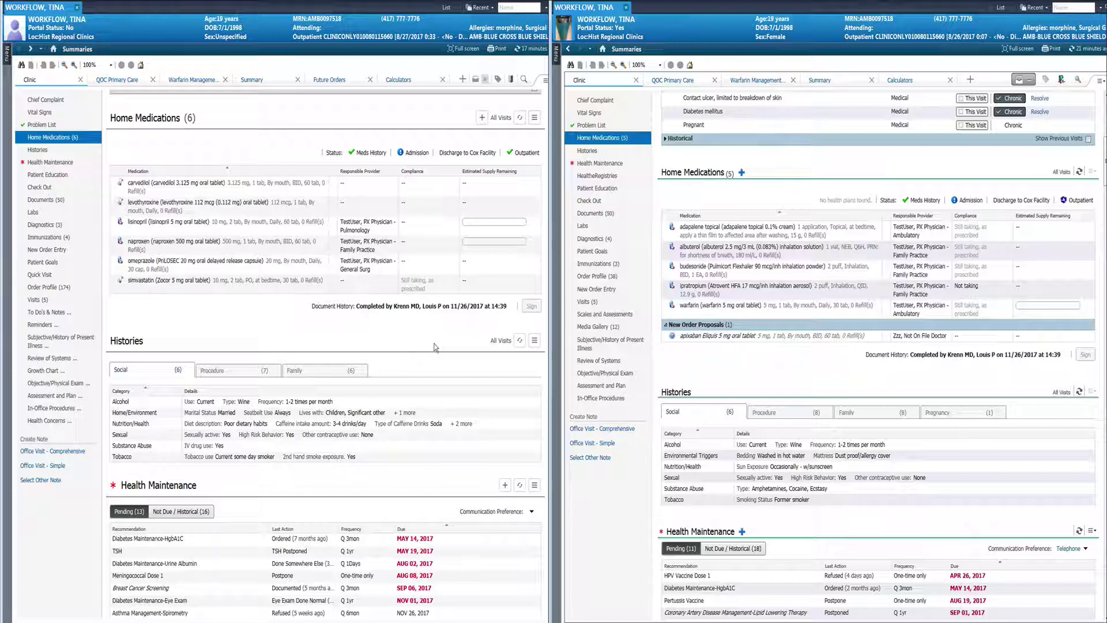
pyautogui.moveTo(378, 334)
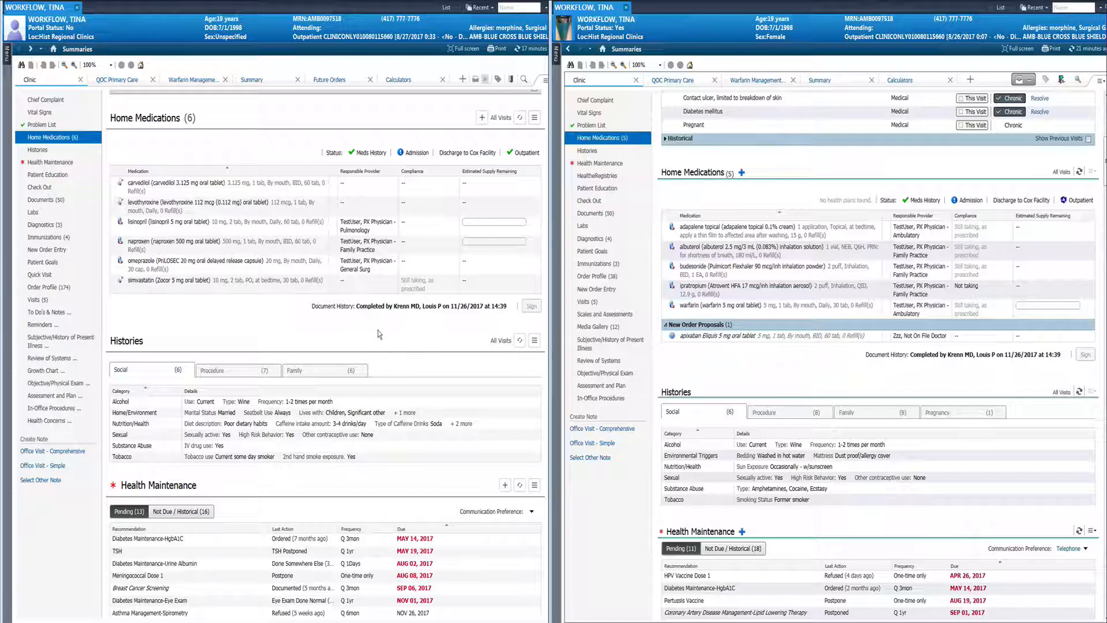
pyautogui.moveTo(714, 378)
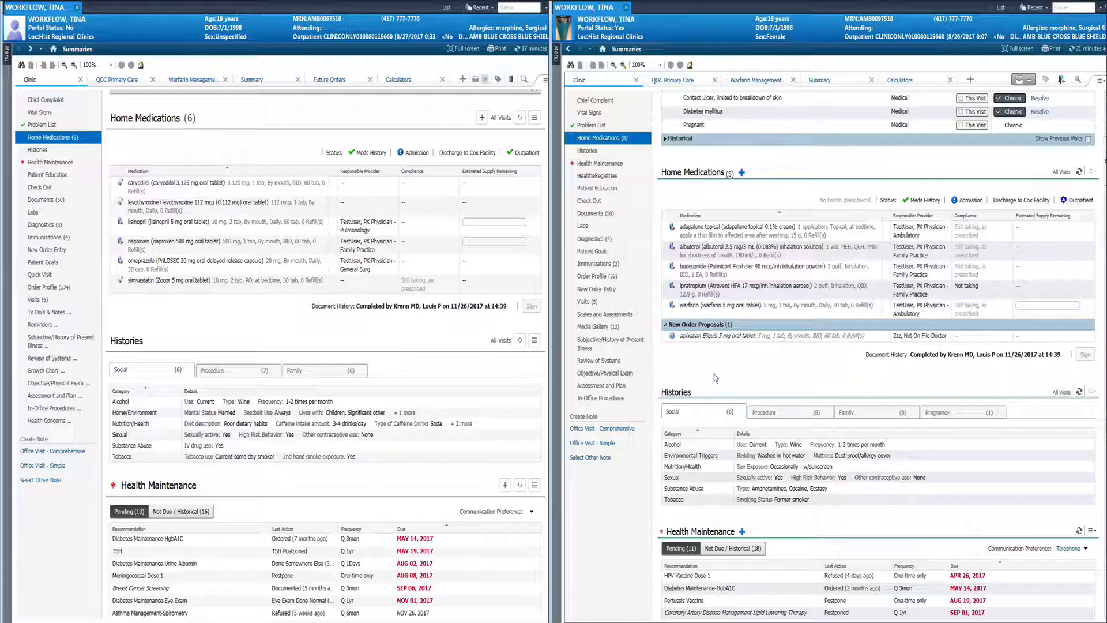
pyautogui.scroll(-3)
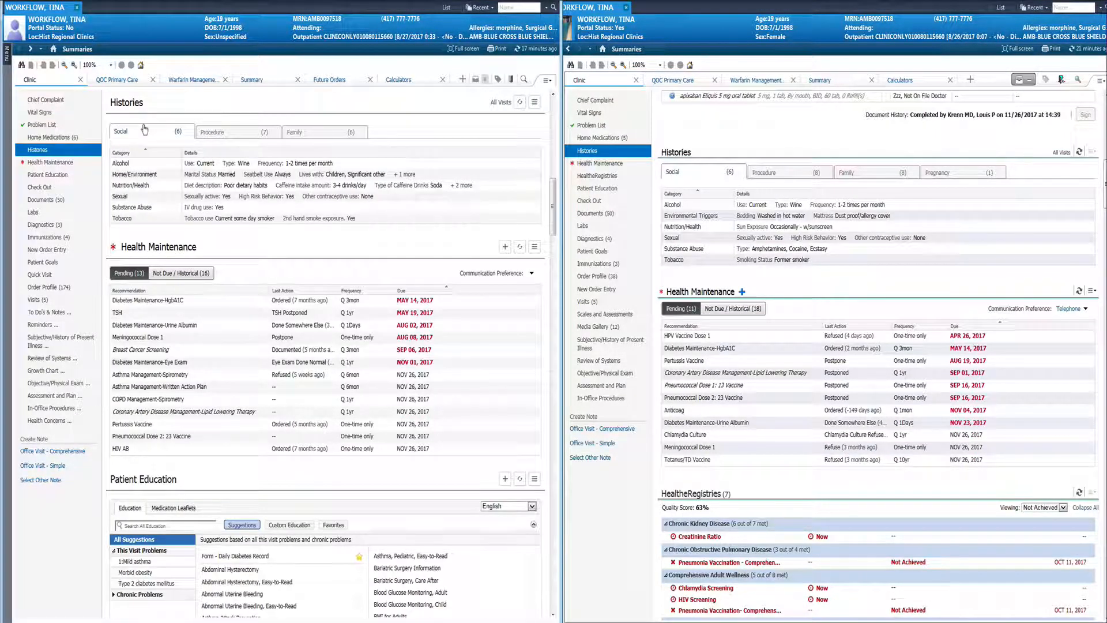
pyautogui.moveTo(142, 137)
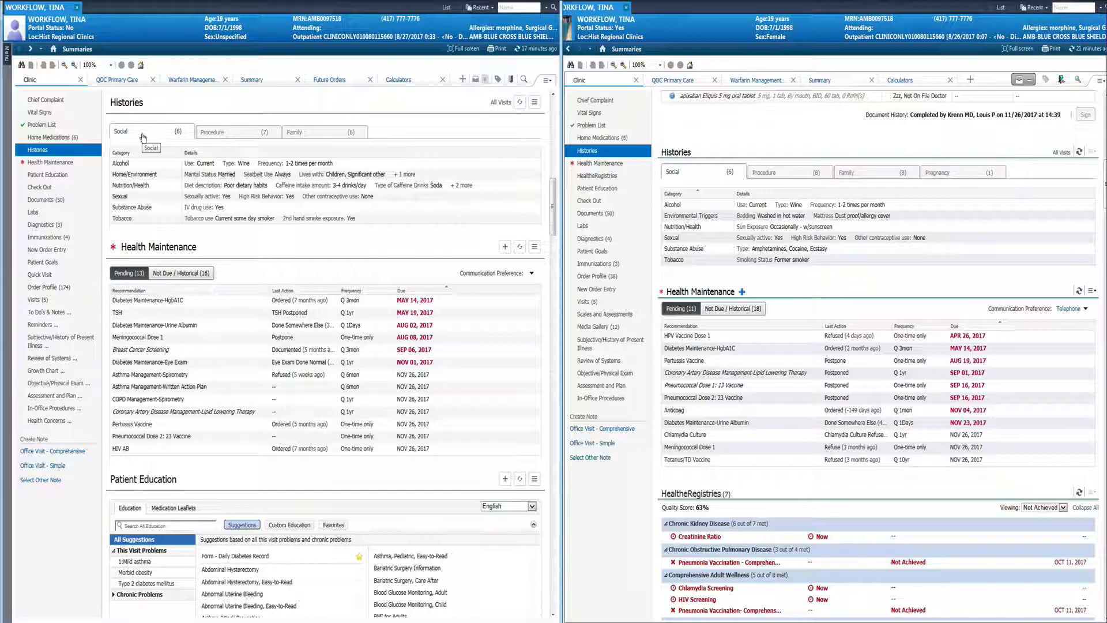
pyautogui.moveTo(167, 167)
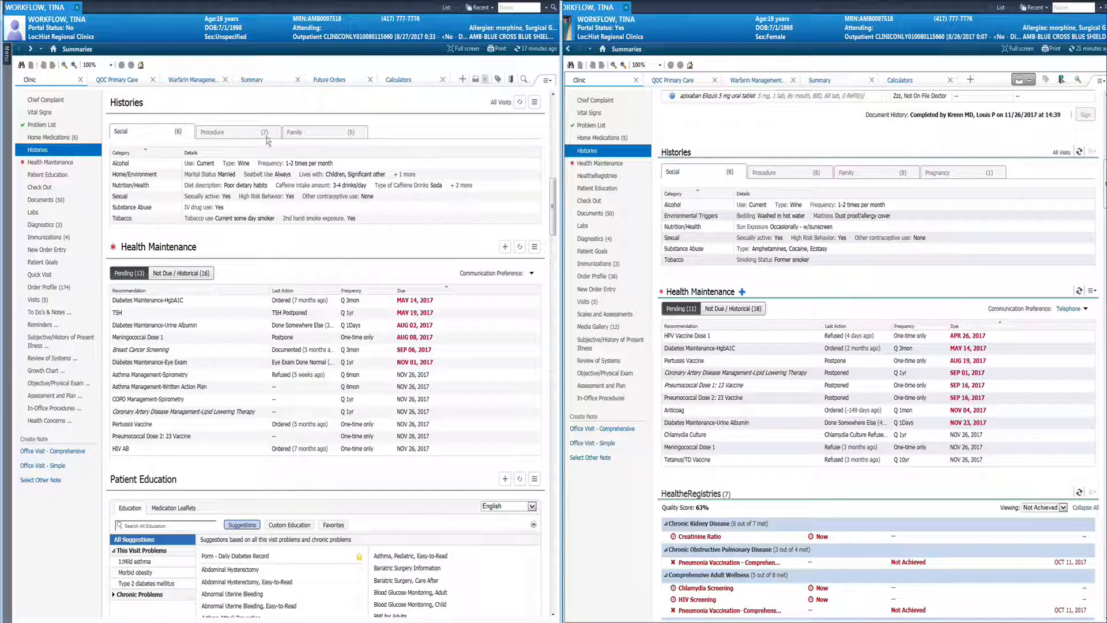
pyautogui.click(230, 131)
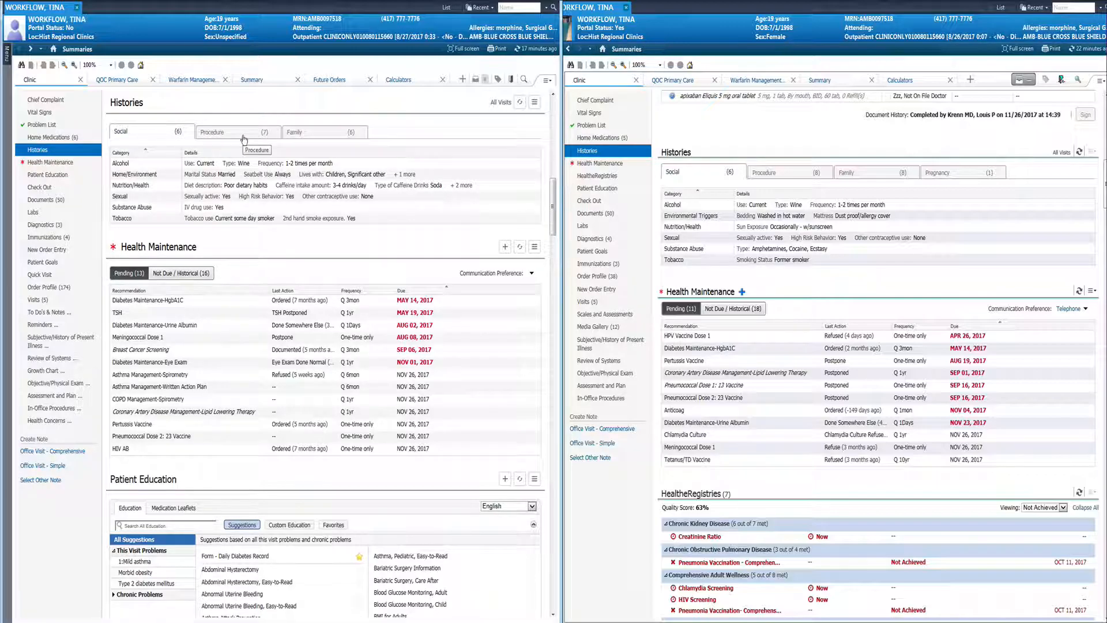
pyautogui.moveTo(151, 141)
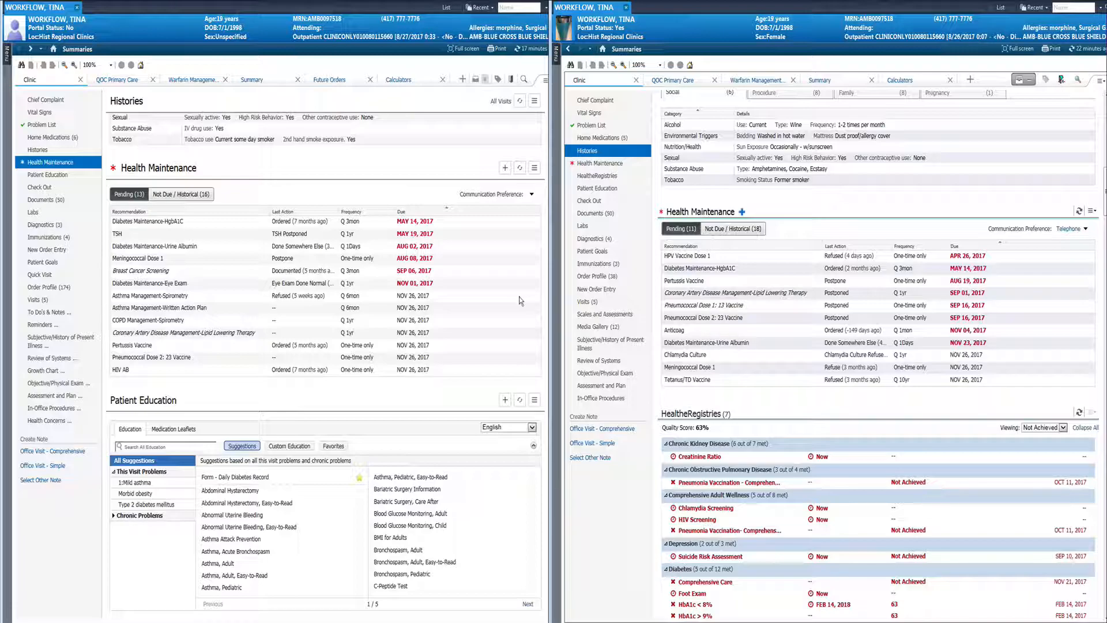
pyautogui.moveTo(516, 296)
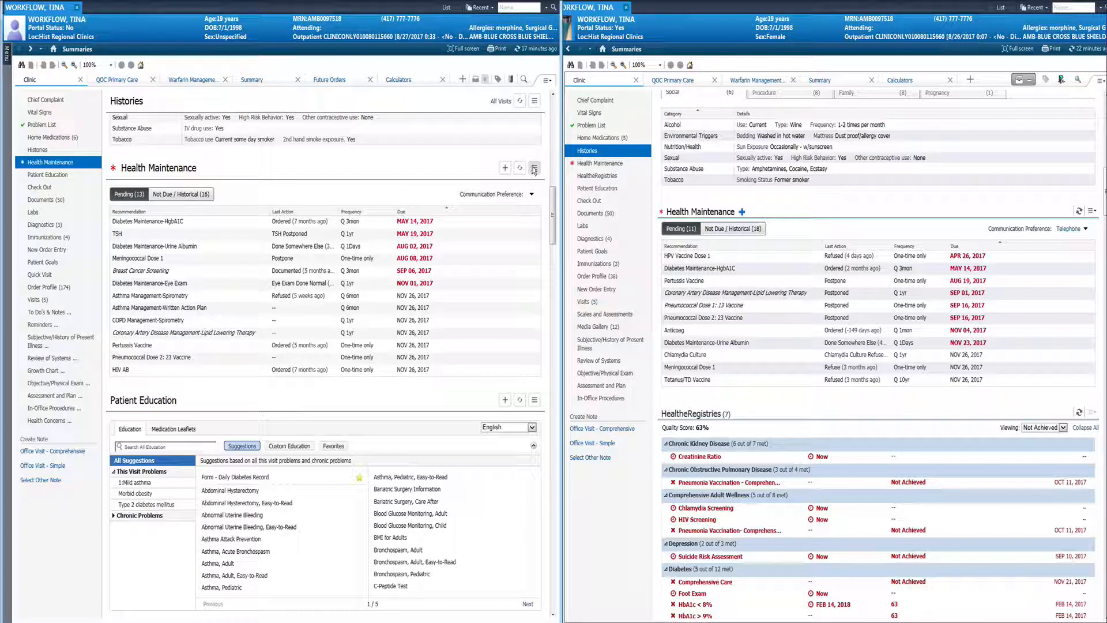
# - Open the left Health Maintenance options menu with grouping, favorites and settings
pyautogui.click(534, 167)
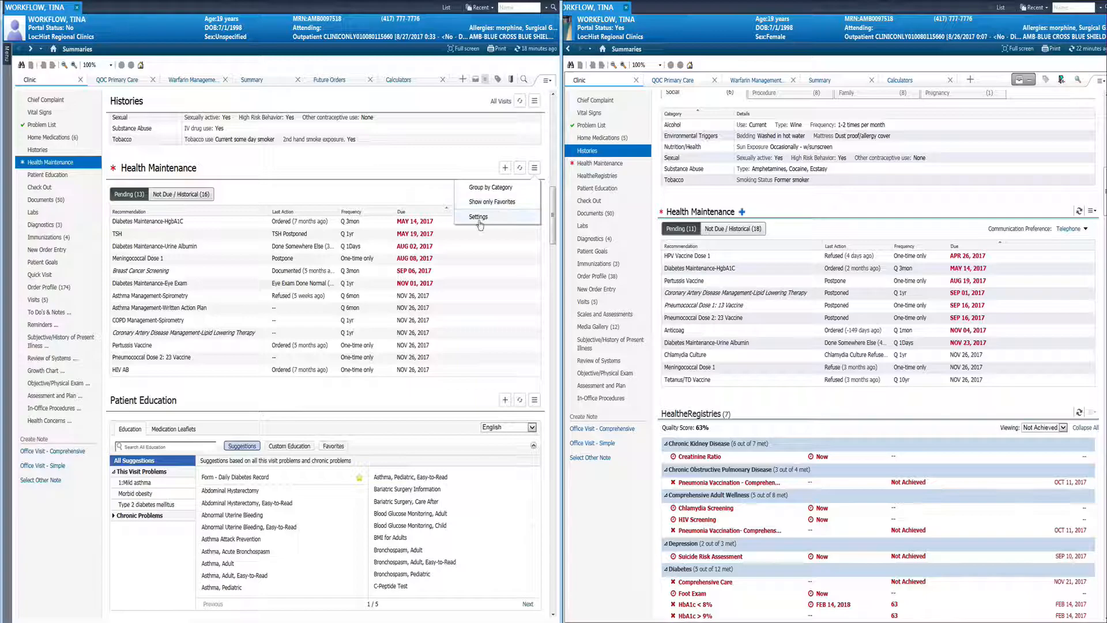
pyautogui.click(478, 217)
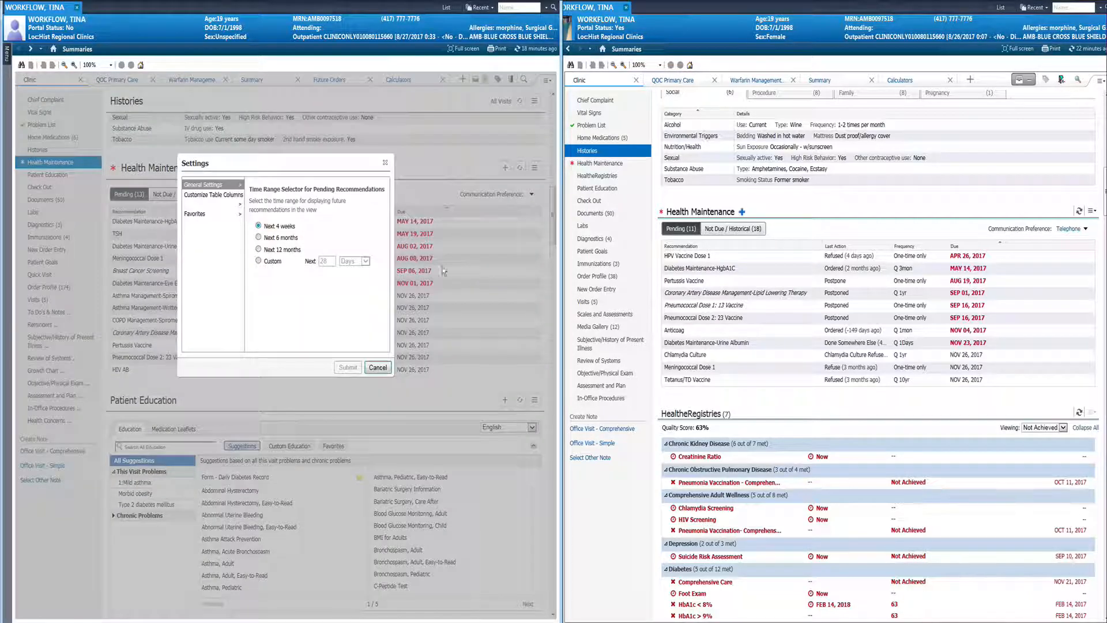
pyautogui.moveTo(275, 284)
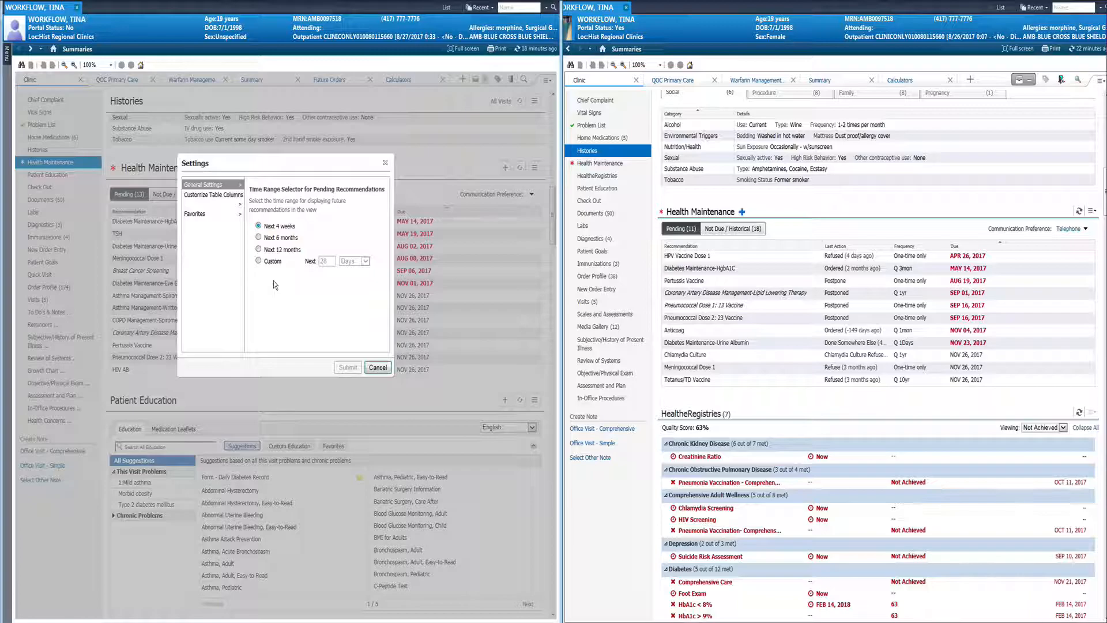
pyautogui.click(213, 194)
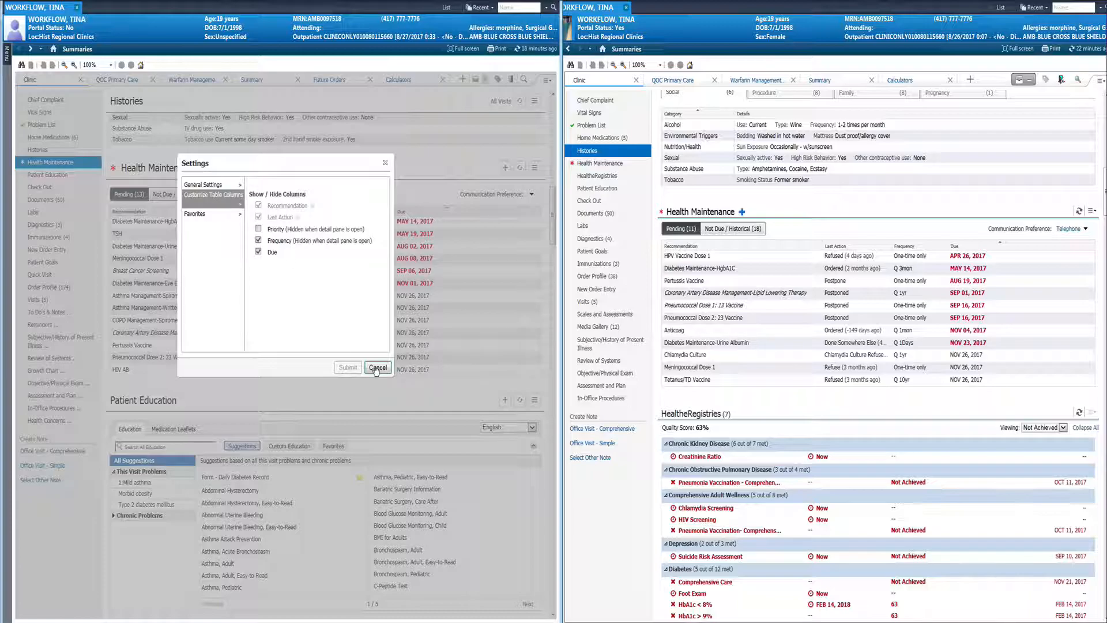
pyautogui.click(378, 367)
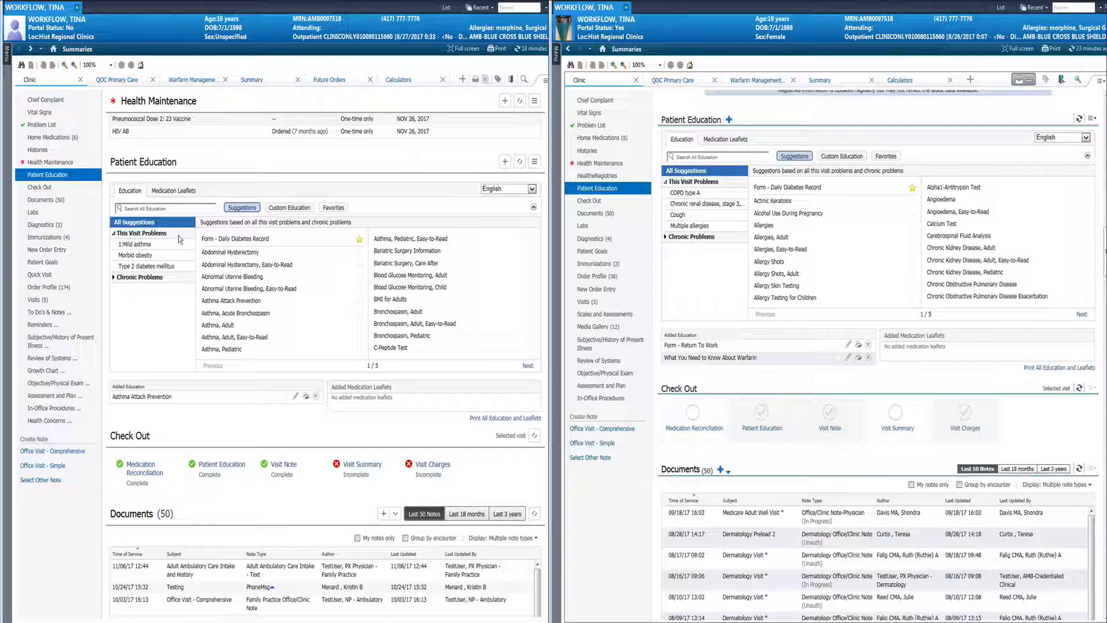
pyautogui.moveTo(169, 293)
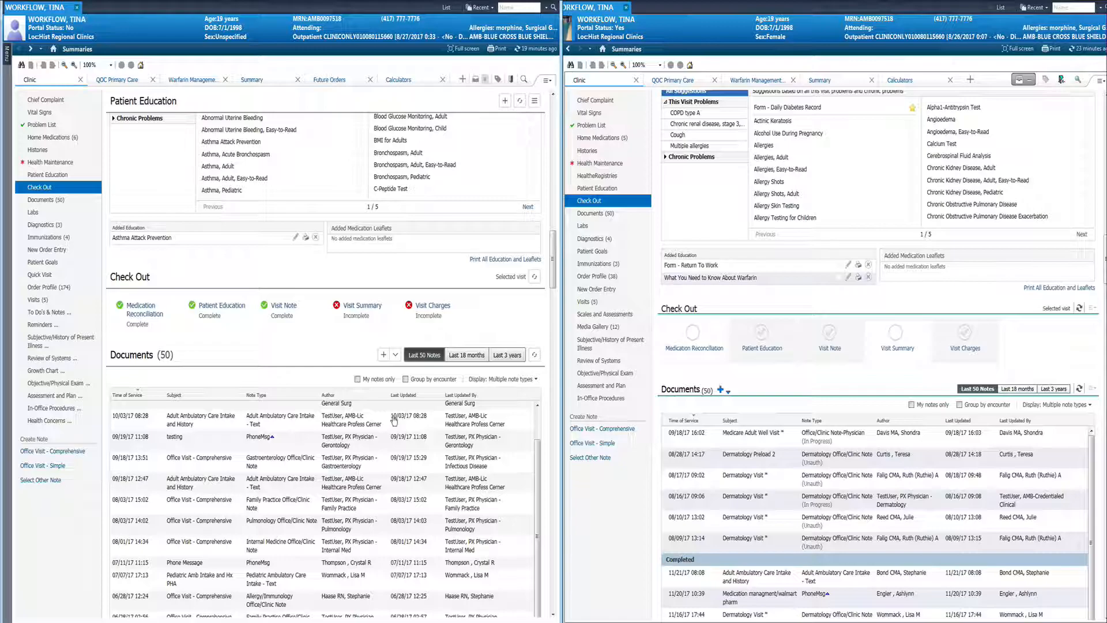
pyautogui.moveTo(793, 374)
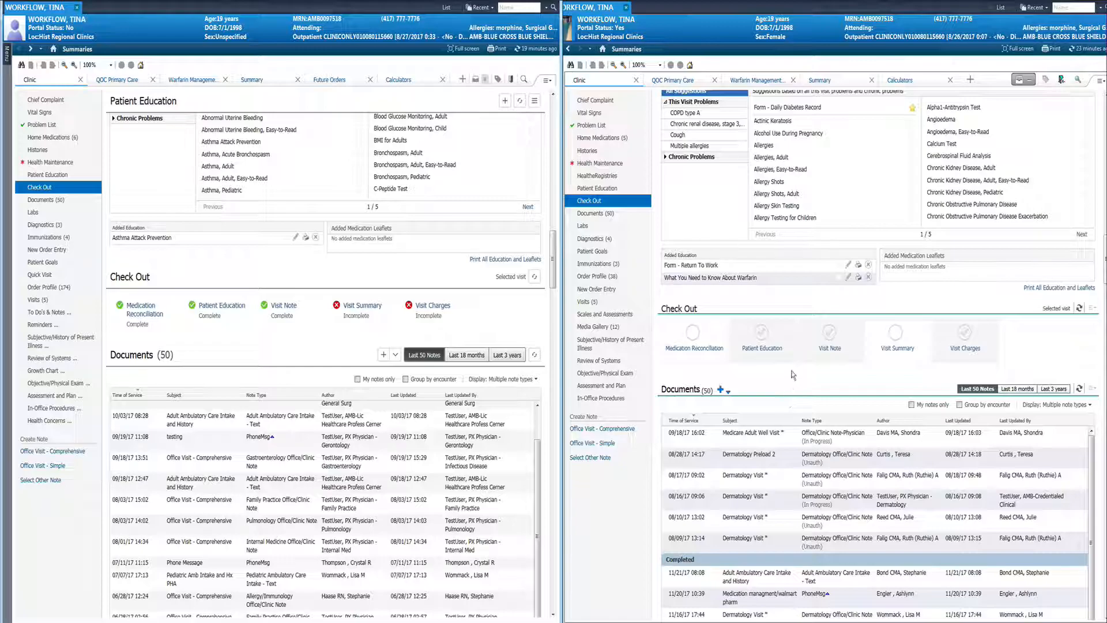
pyautogui.moveTo(761, 359)
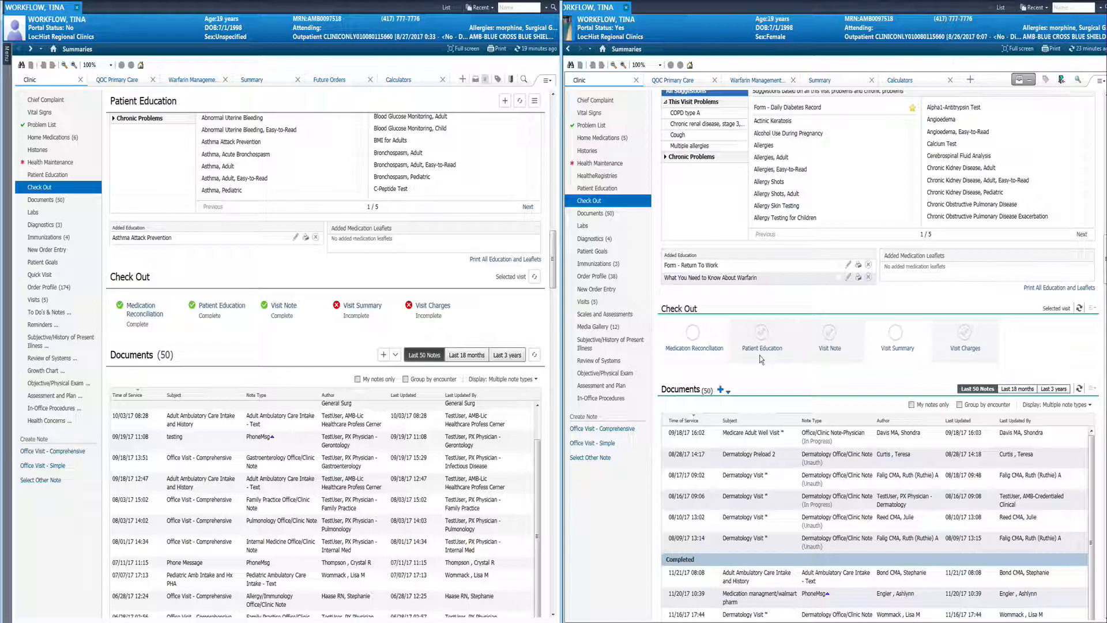
pyautogui.moveTo(254, 344)
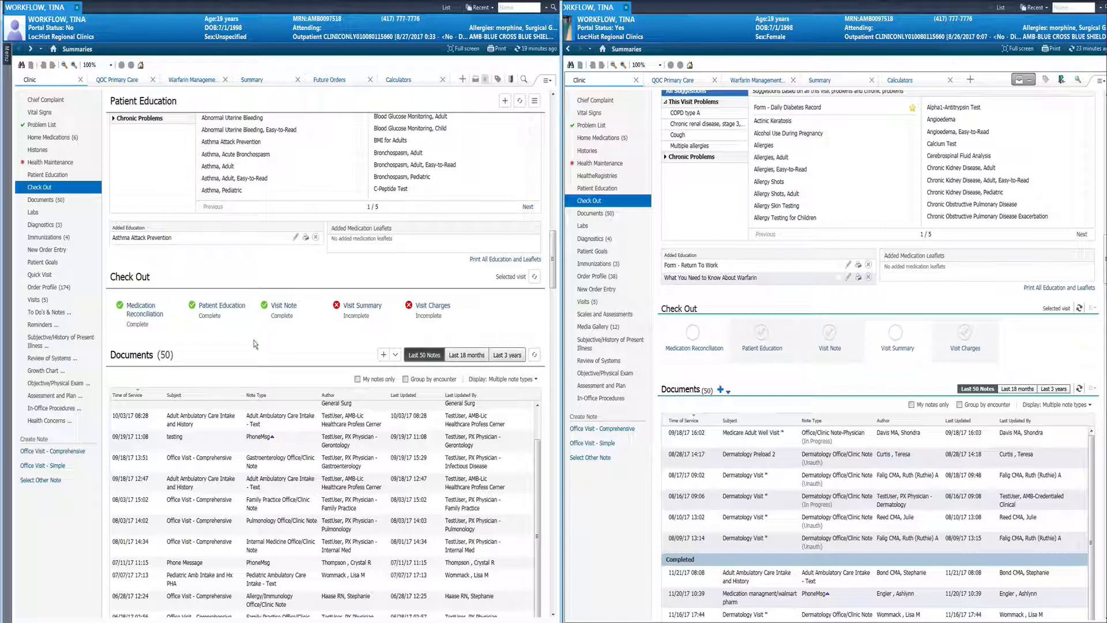
pyautogui.moveTo(226, 332)
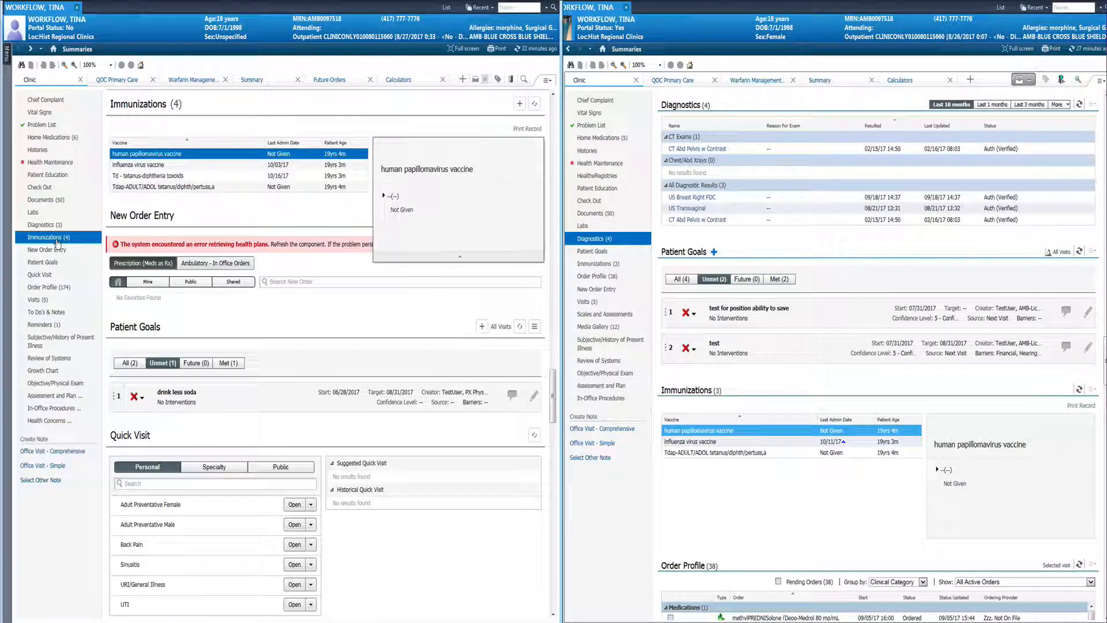
# - Jump the left summary to Patient Goals, showing Quick Visit and the 174-order Order Profile
pyautogui.scroll(-3)
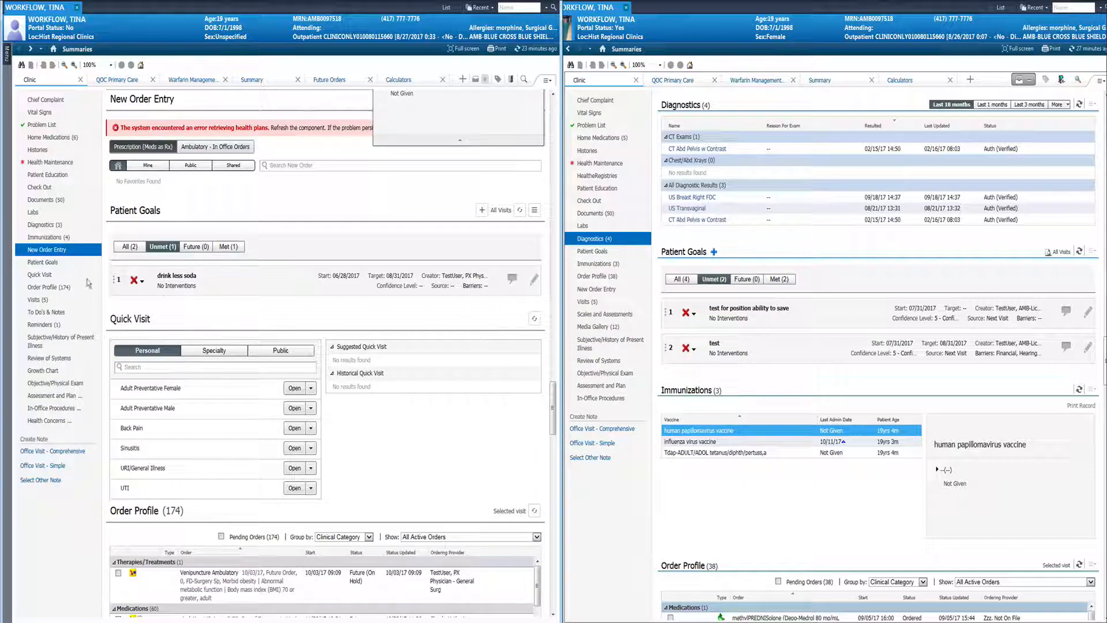
pyautogui.click(42, 262)
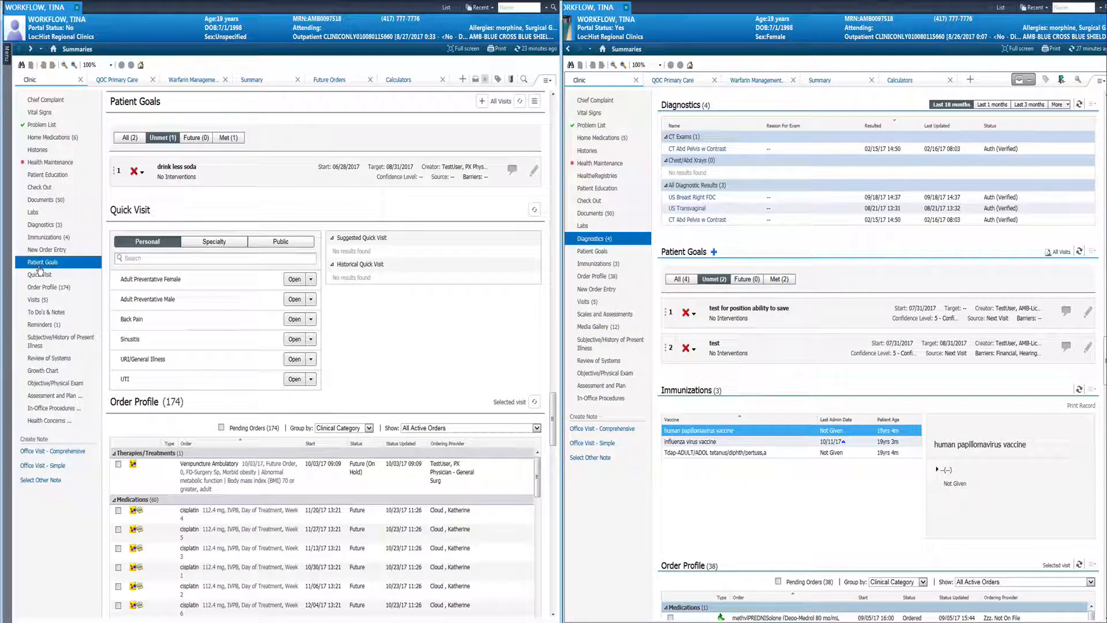